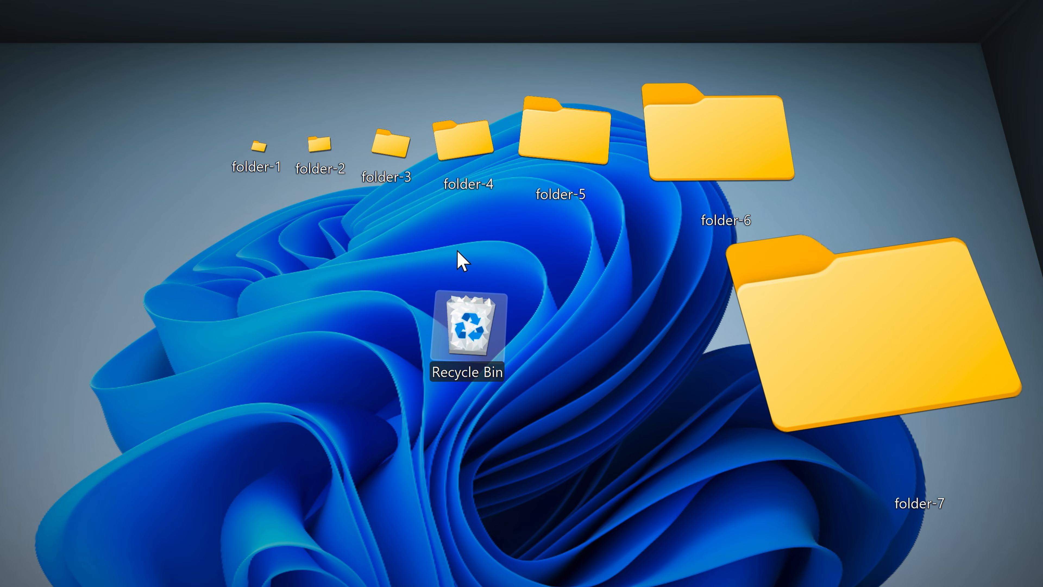
mouse_move(501, 335)
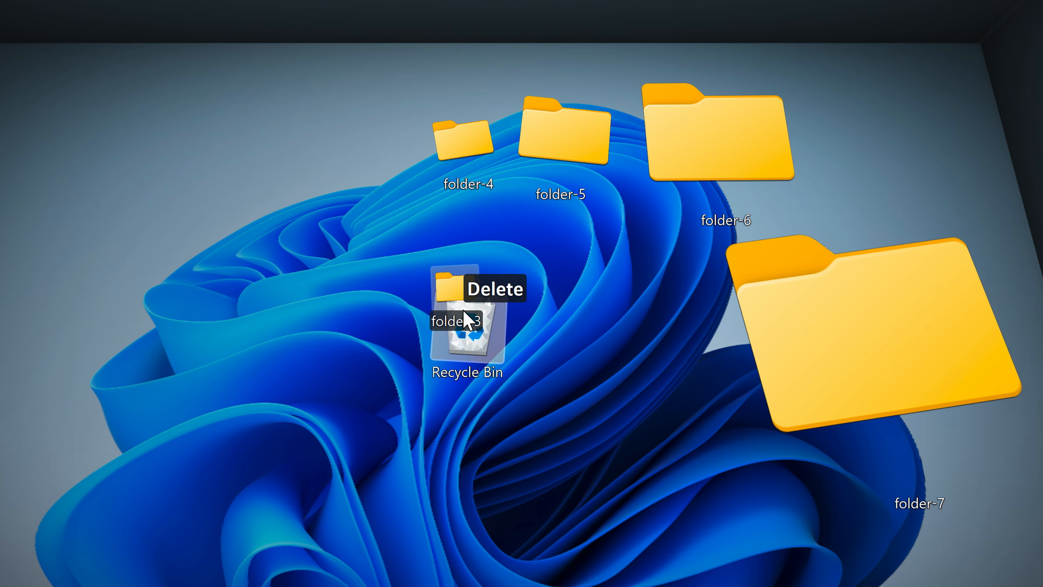
Step: Drop folder-3 onto the Recycle Bin to trash it
left_click(494, 288)
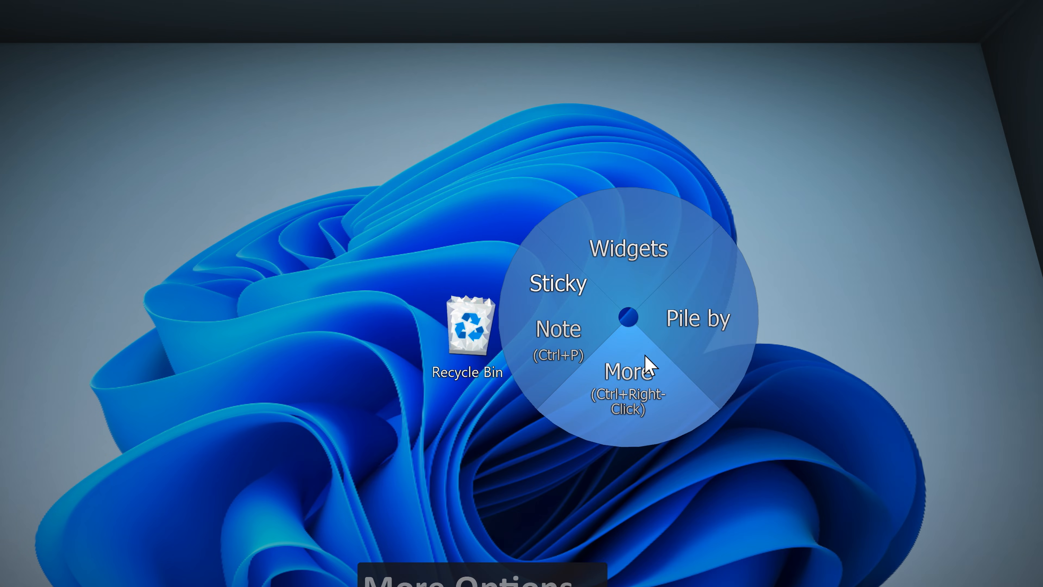
Step: Show the full desktop options and arrange the selected text documents in a grid (Ctrl+G)
left_click(629, 371)
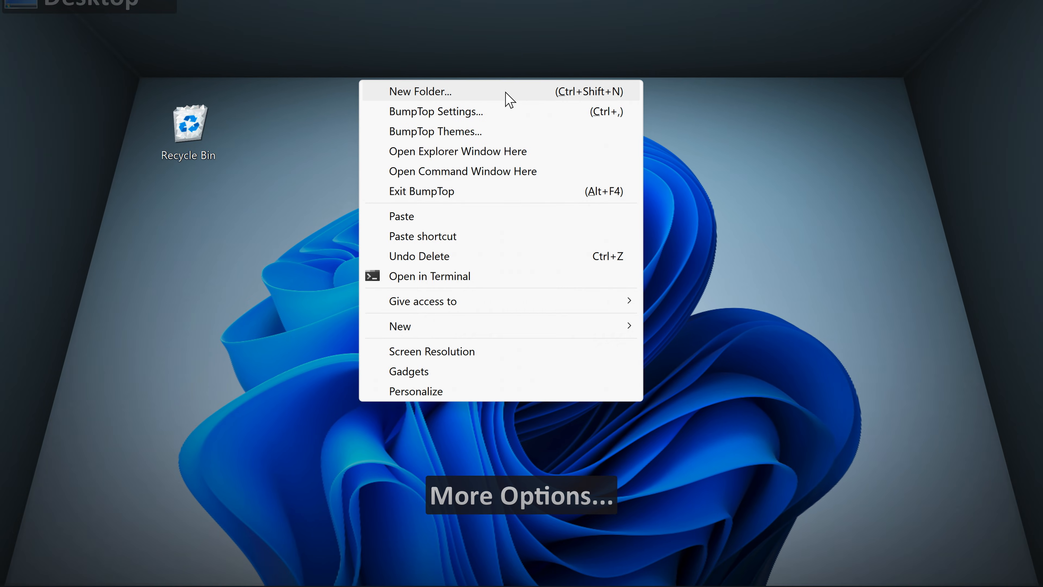
mouse_move(461, 332)
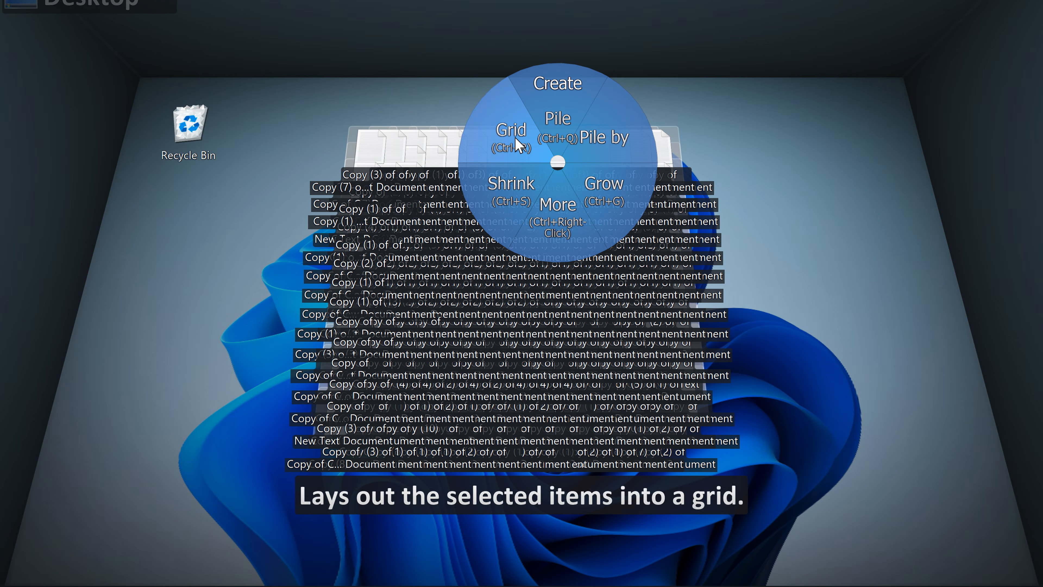
left_click(511, 129)
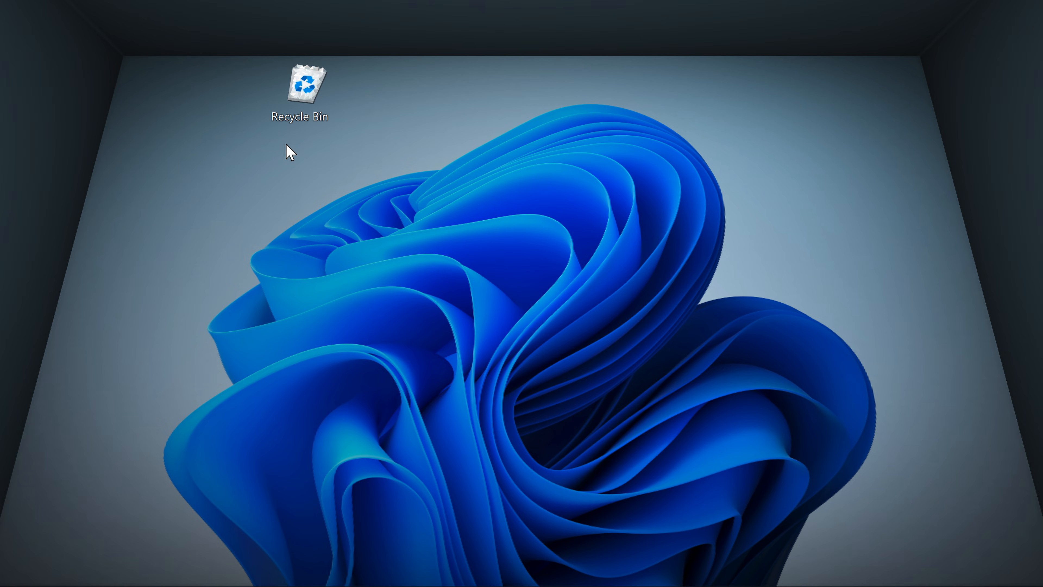
Step: Drag the Recycle Bin to the left side and back across the BumpTop floor
left_click_drag(300, 86, 193, 300)
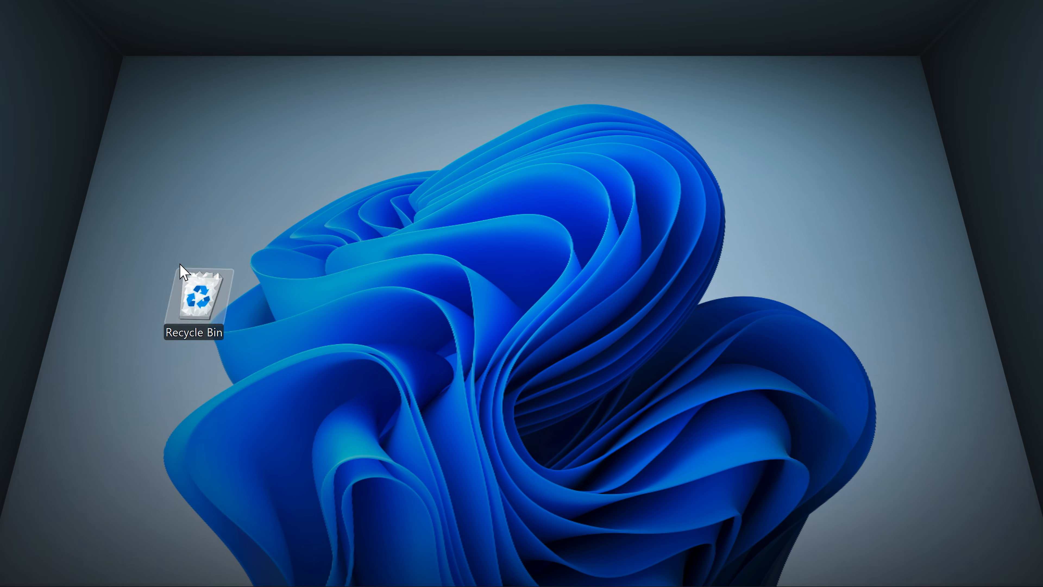
left_click_drag(193, 296, 358, 91)
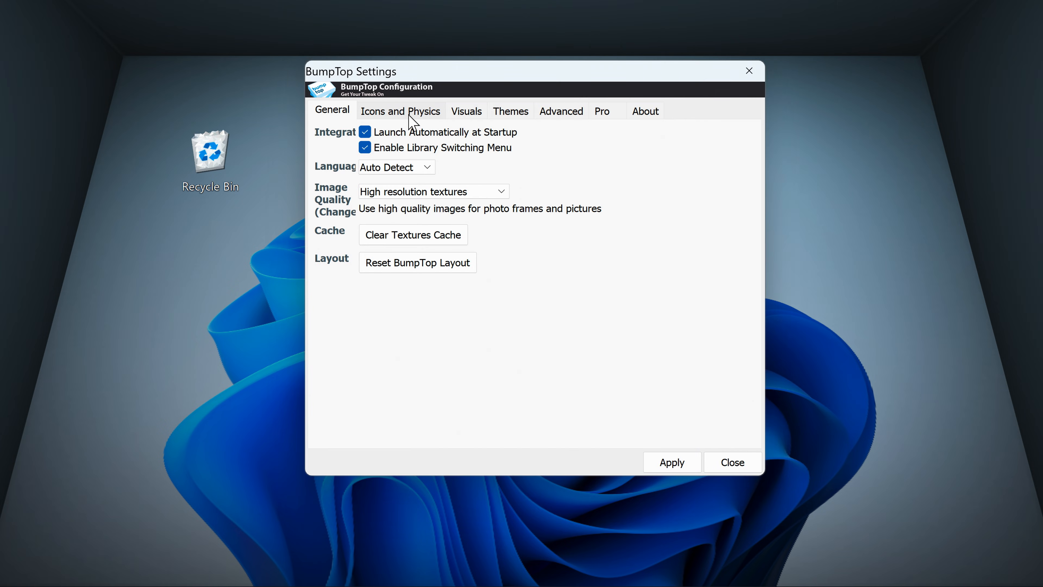
Step: In Icons and Physics settings, enable tossing to widgets and piles with free-form icons, and apply
left_click(400, 111)
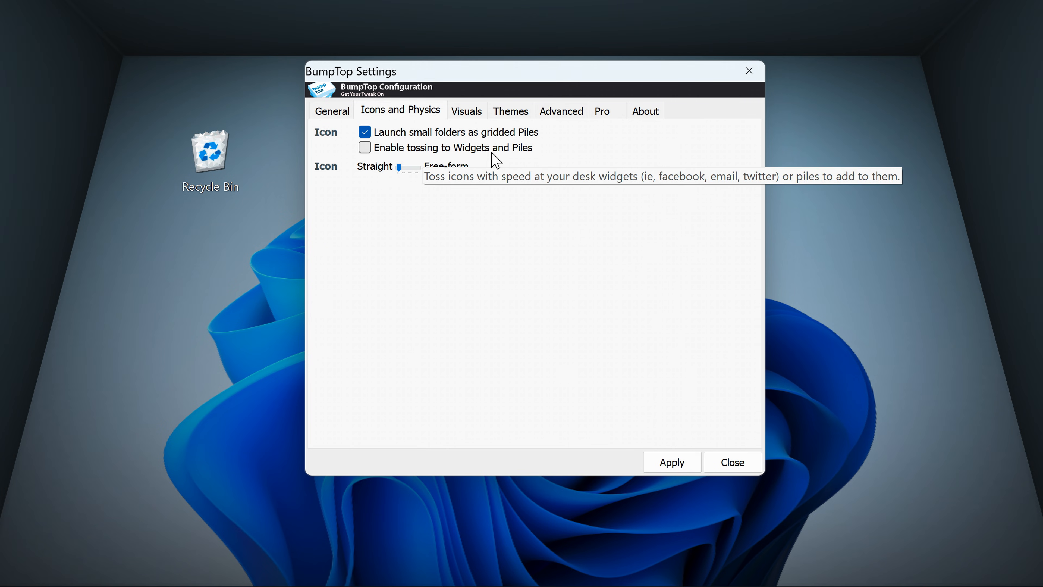
left_click(364, 148)
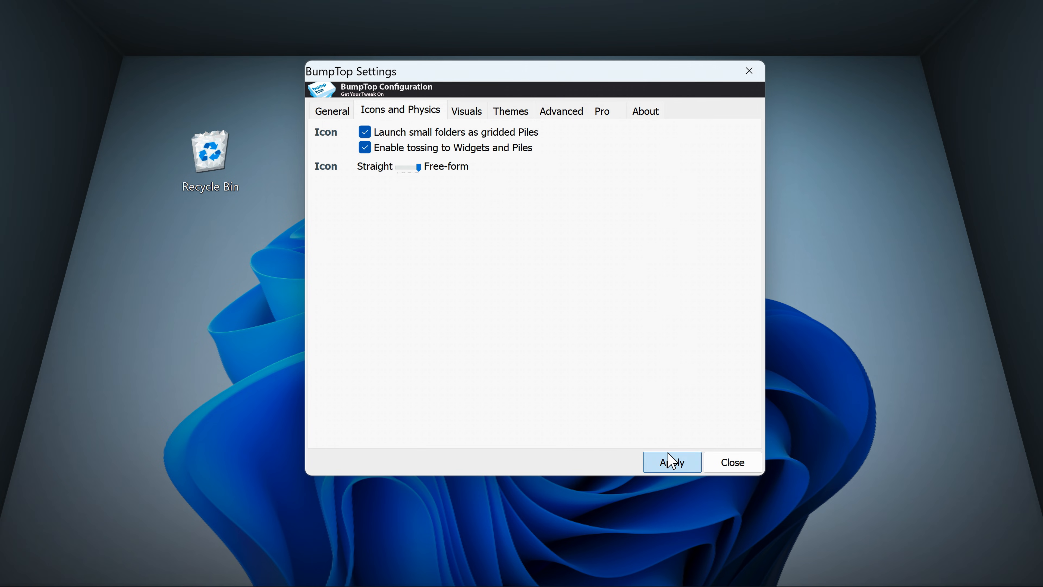
left_click(732, 462)
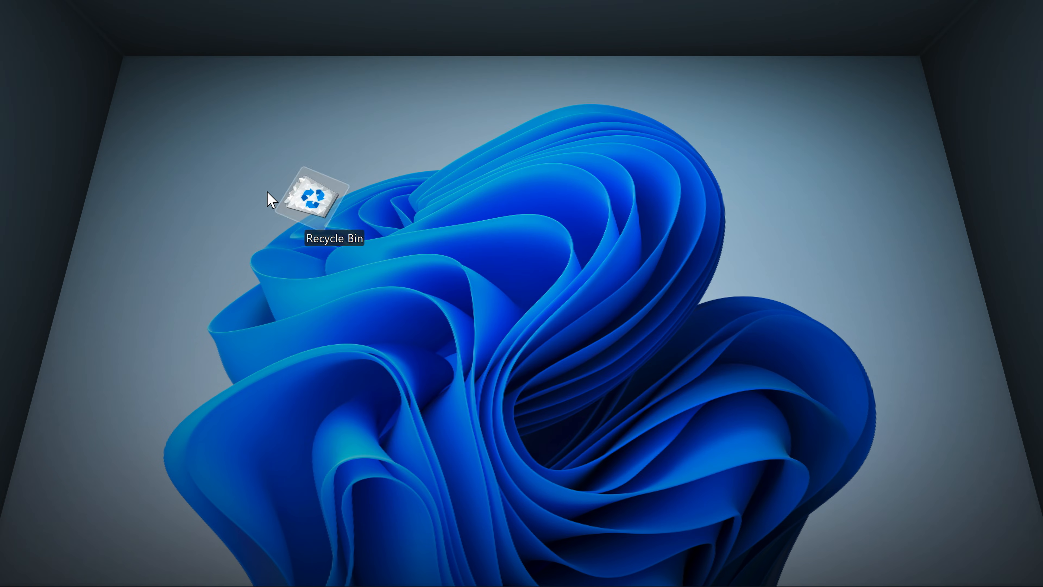
Step: Toss the Recycle Bin to the corner, enlarge the ball folder and fling it around the desktop
left_click_drag(318, 199, 509, 93)
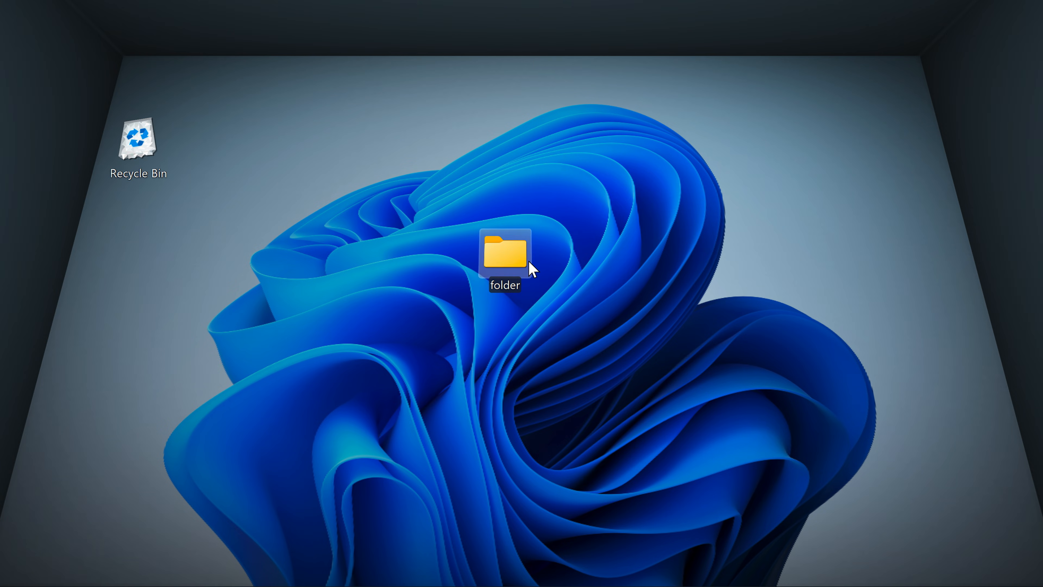
left_click_drag(504, 256, 442, 369)
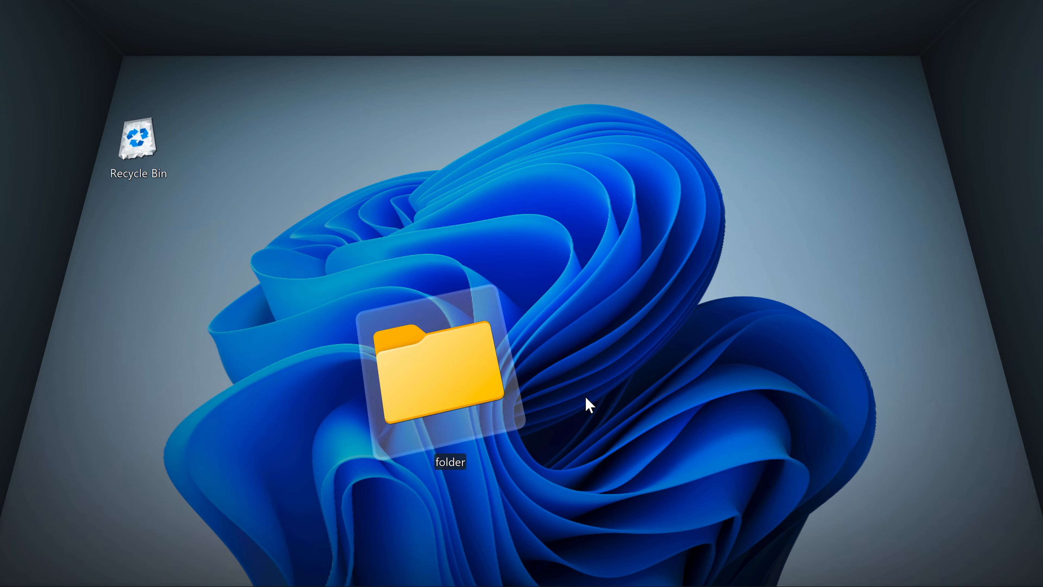
left_click_drag(436, 369, 745, 479)
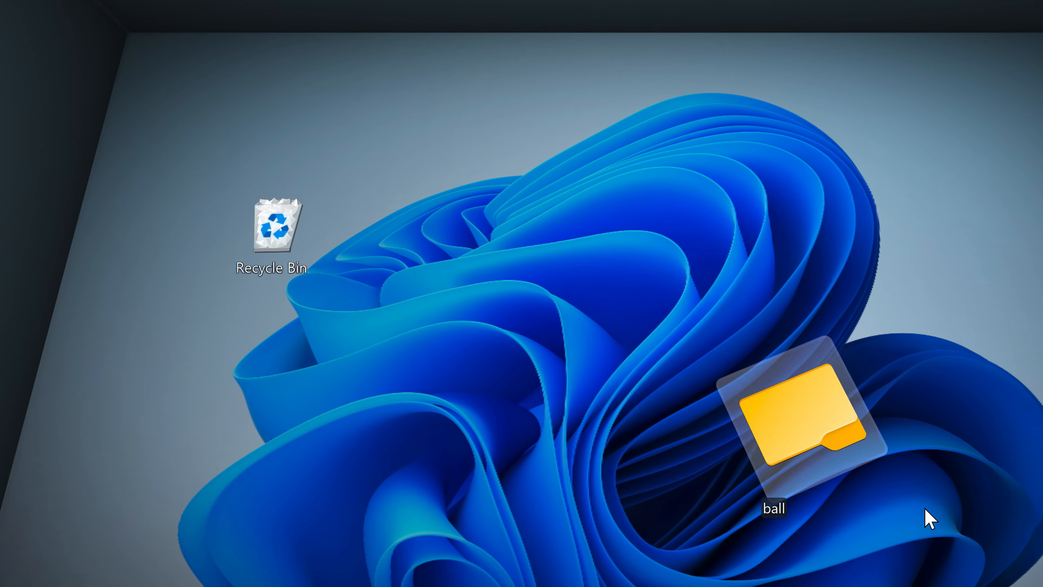
left_click_drag(798, 409, 951, 426)
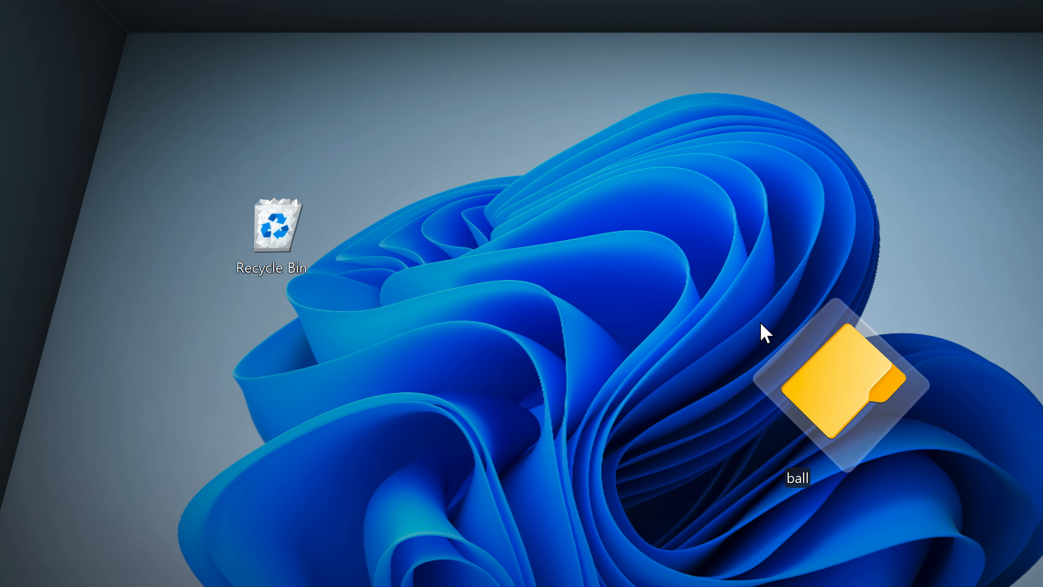
left_click_drag(832, 396, 453, 139)
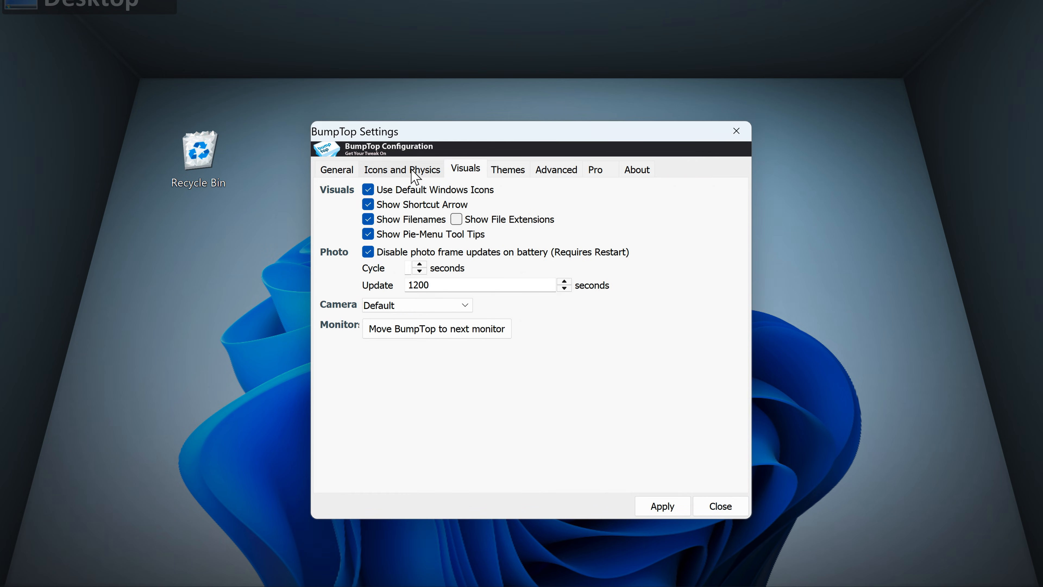
Step: Show the Themes settings and expand the Current Theme list
left_click(506, 168)
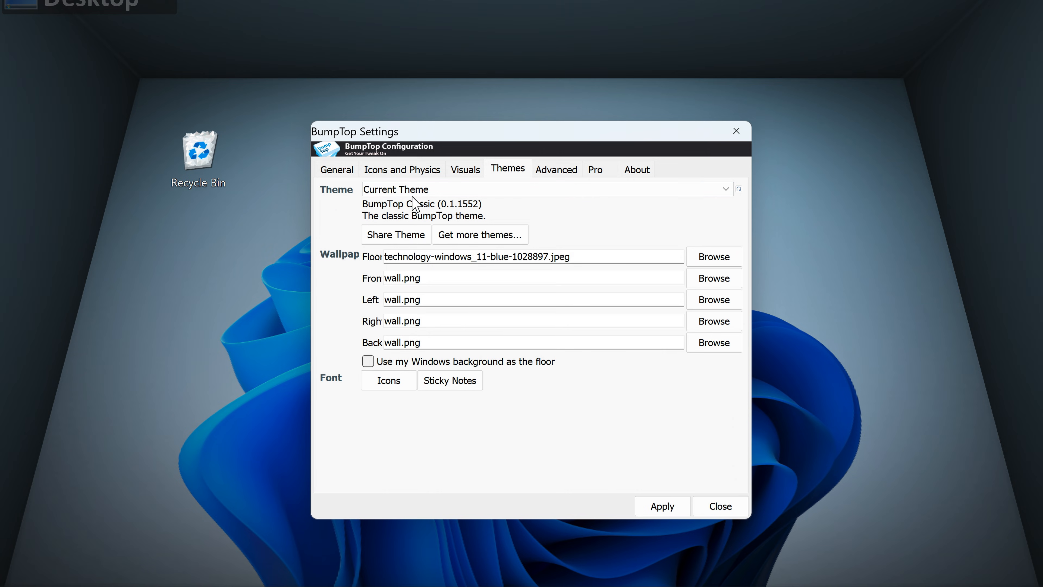
left_click(545, 189)
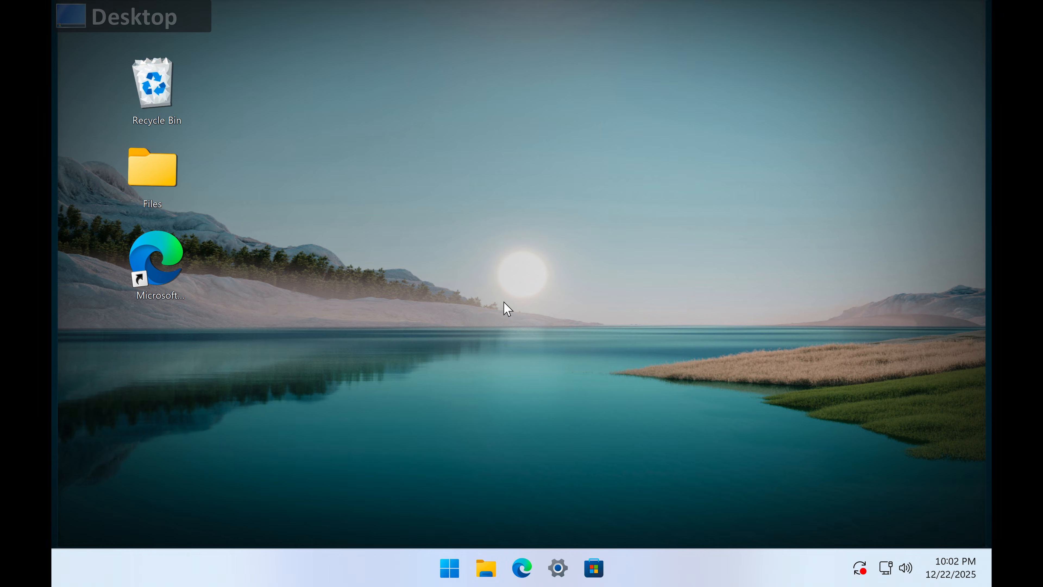
mouse_move(487, 277)
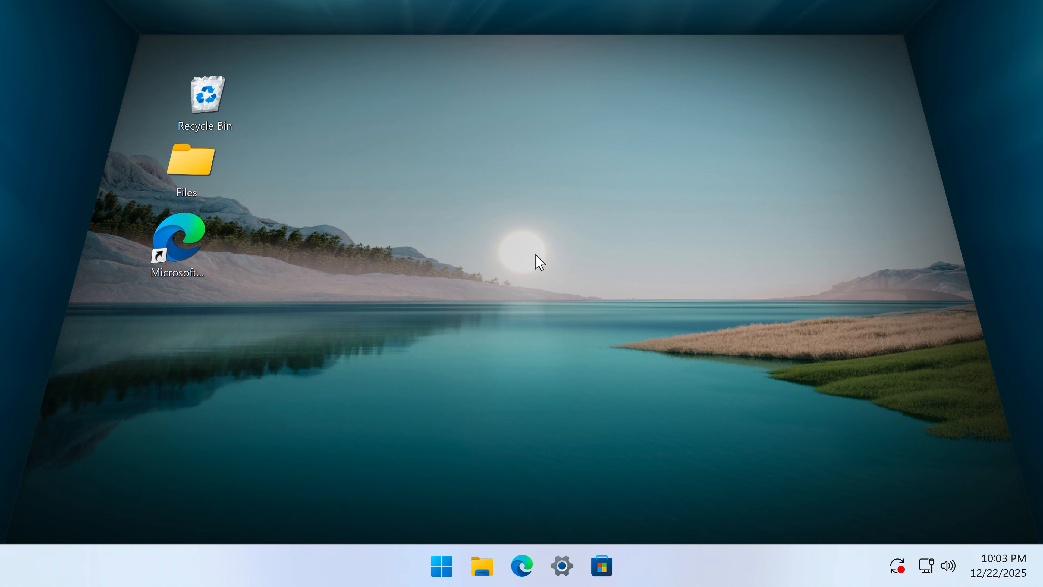
mouse_move(193, 177)
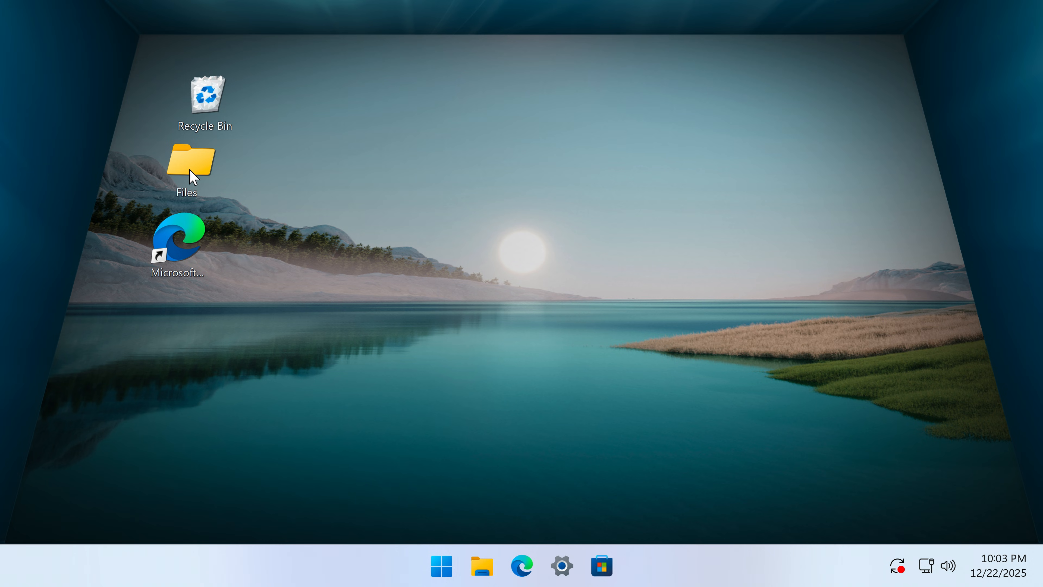
Step: Open the Files folder from the 3D room desktop
double_click(191, 161)
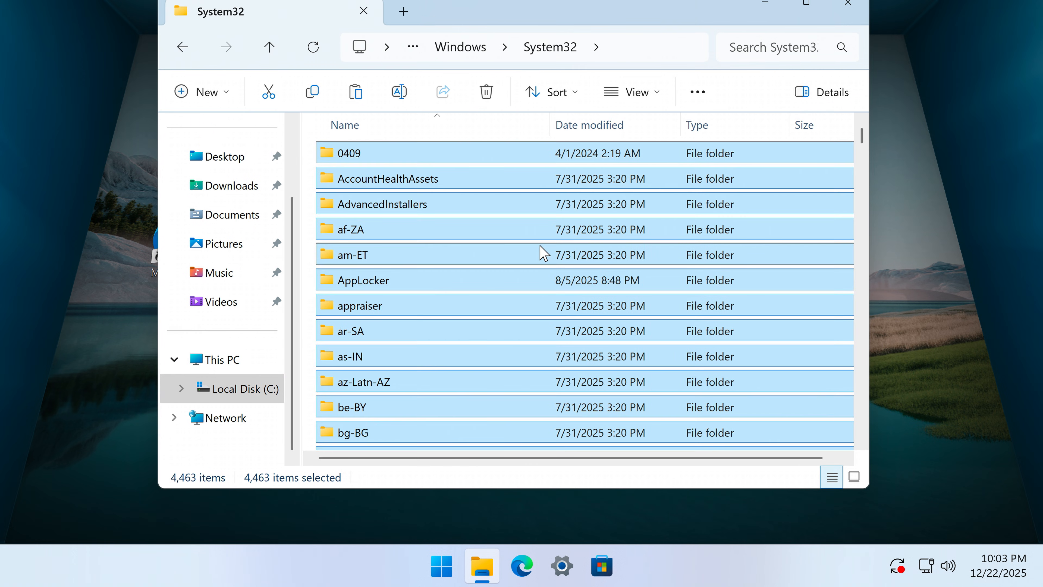
mouse_move(591, 221)
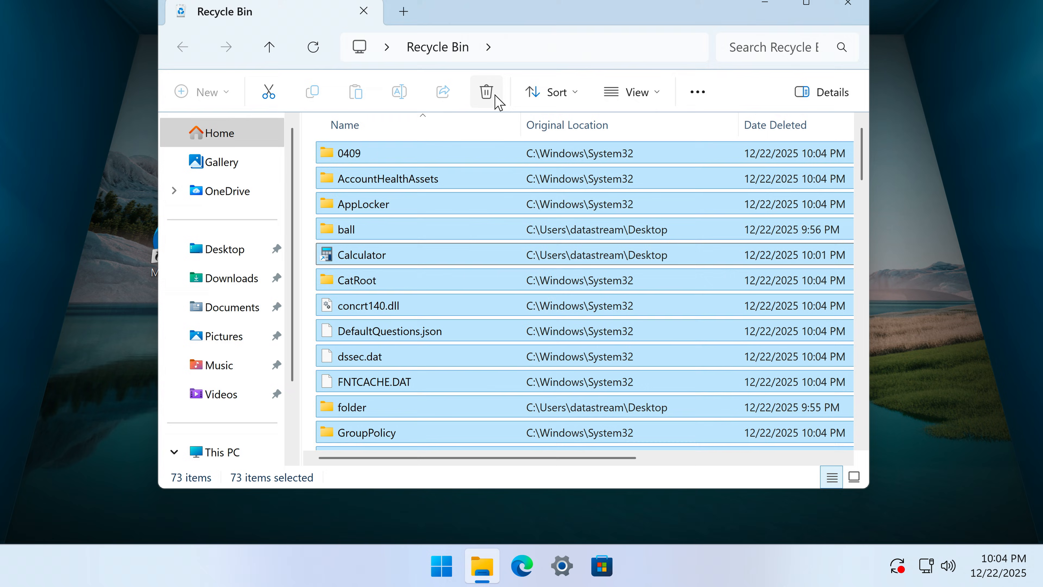
Step: Permanently delete the Recycle Bin items, granting administrator permission for all of them
left_click(486, 92)
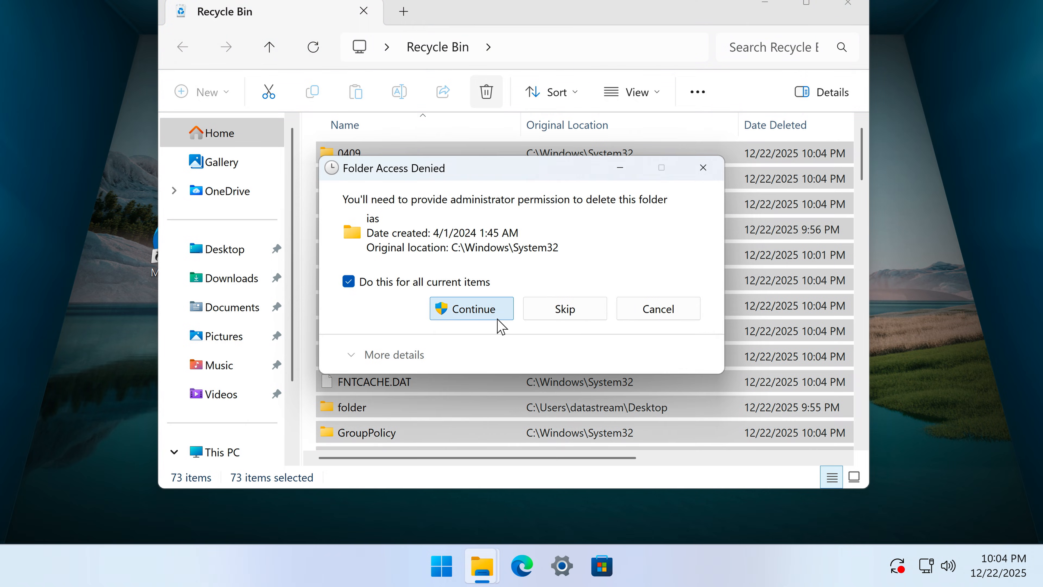
left_click(471, 308)
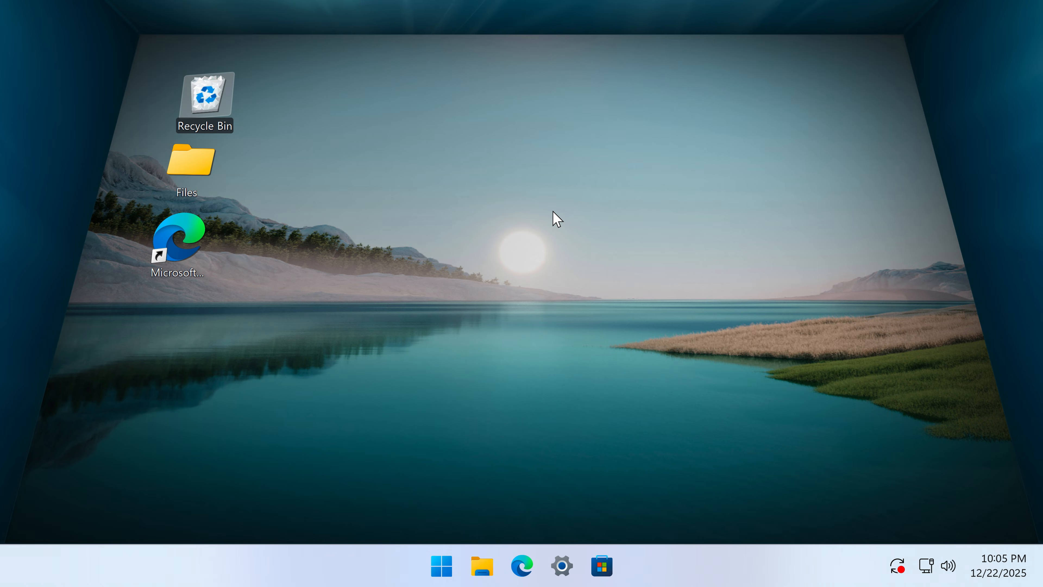
mouse_move(532, 267)
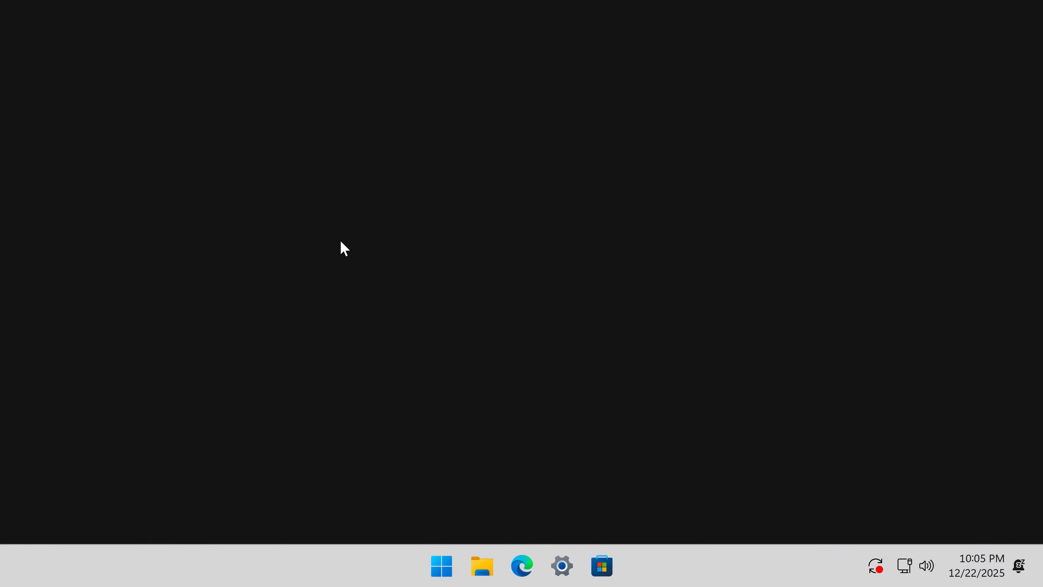
Step: Launch File Explorer from the taskbar and respond to the OneDrive setup prompt
left_click(482, 565)
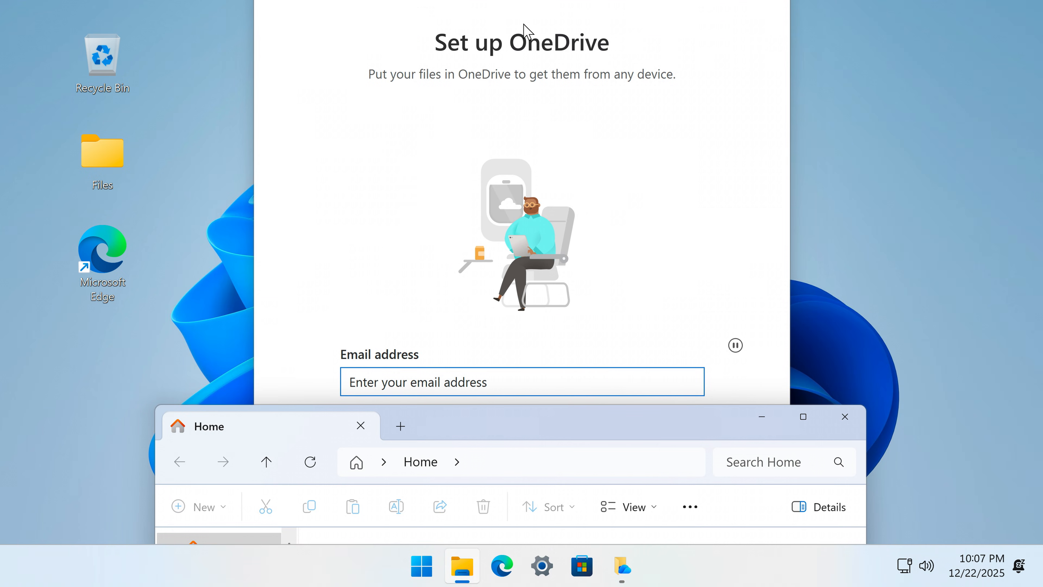
left_click(522, 381)
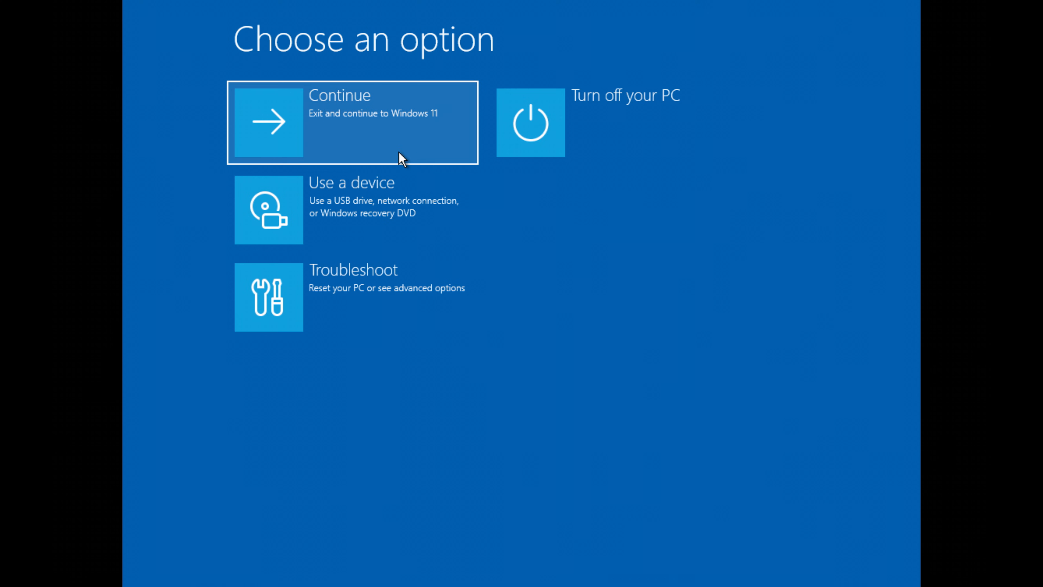
left_click(268, 296)
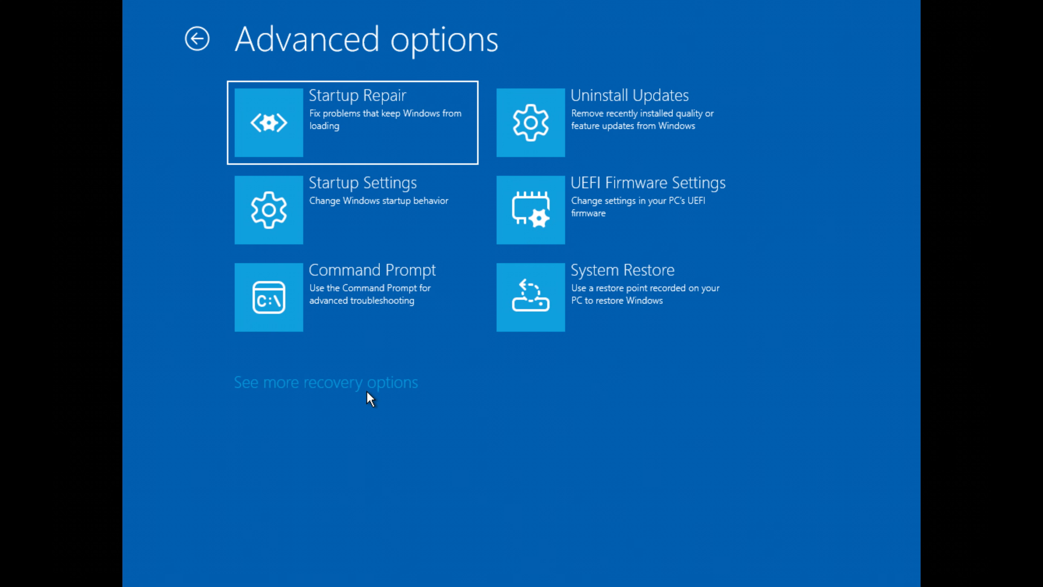
left_click(197, 38)
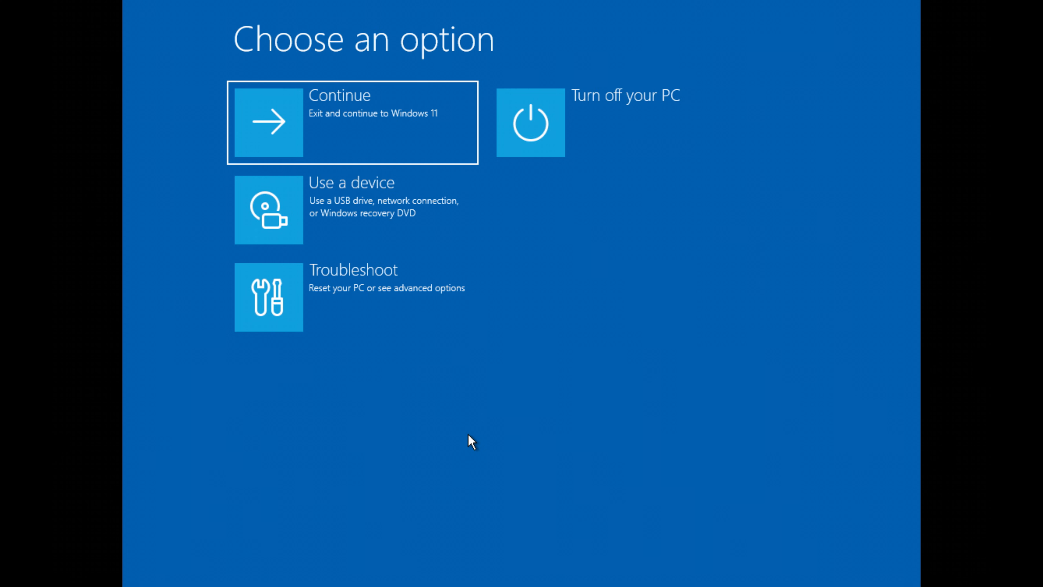